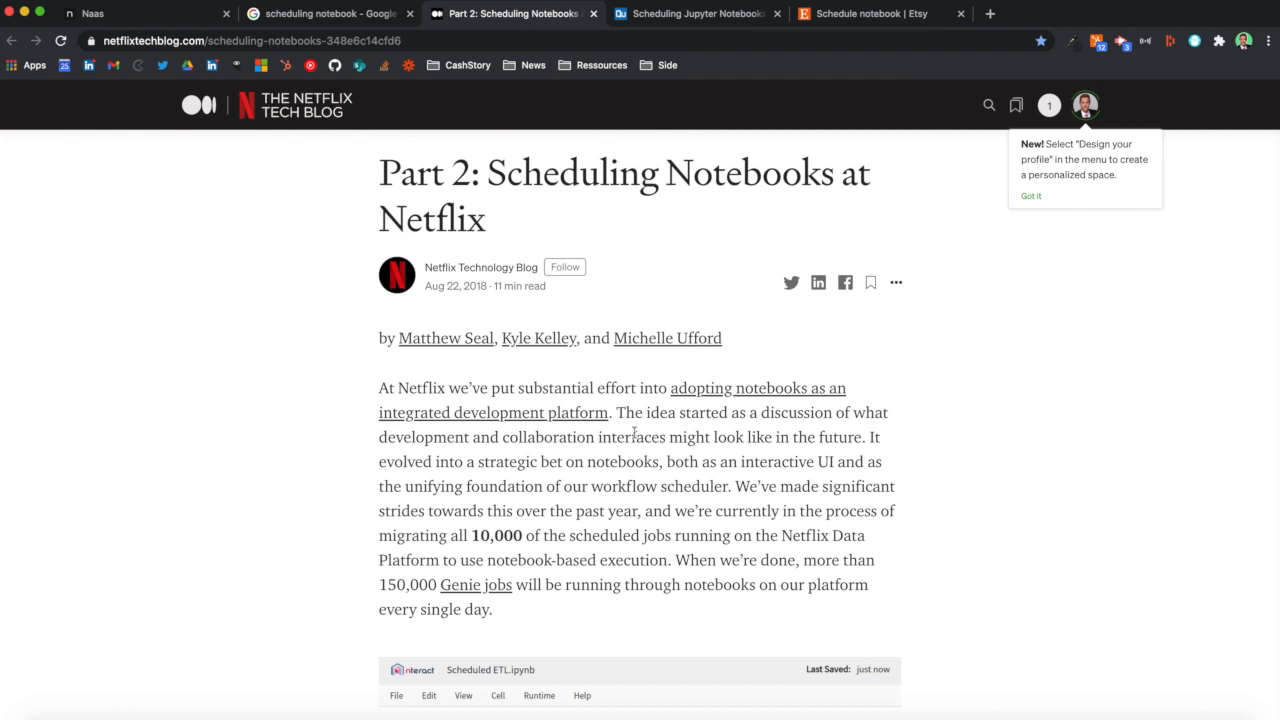
- Select the naas.scheduler.add code sample on the naas.ai landing page
drag(478, 460, 730, 486)
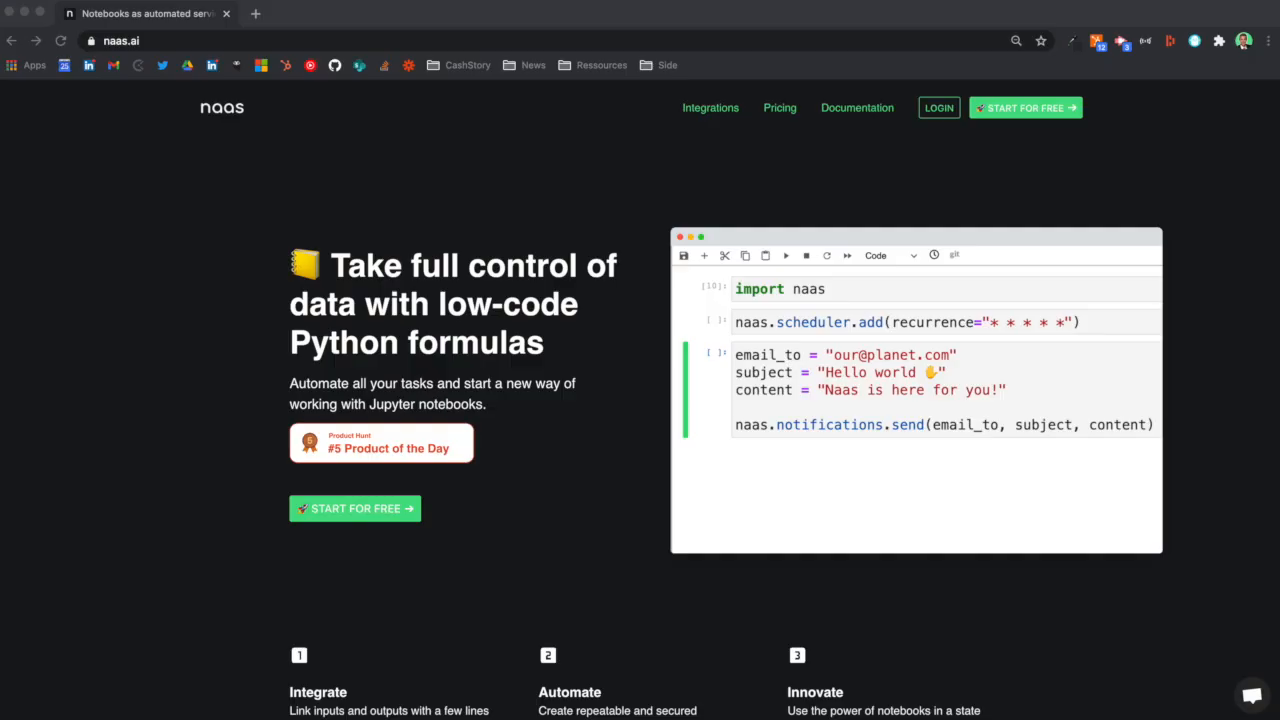
mouse_move(910, 332)
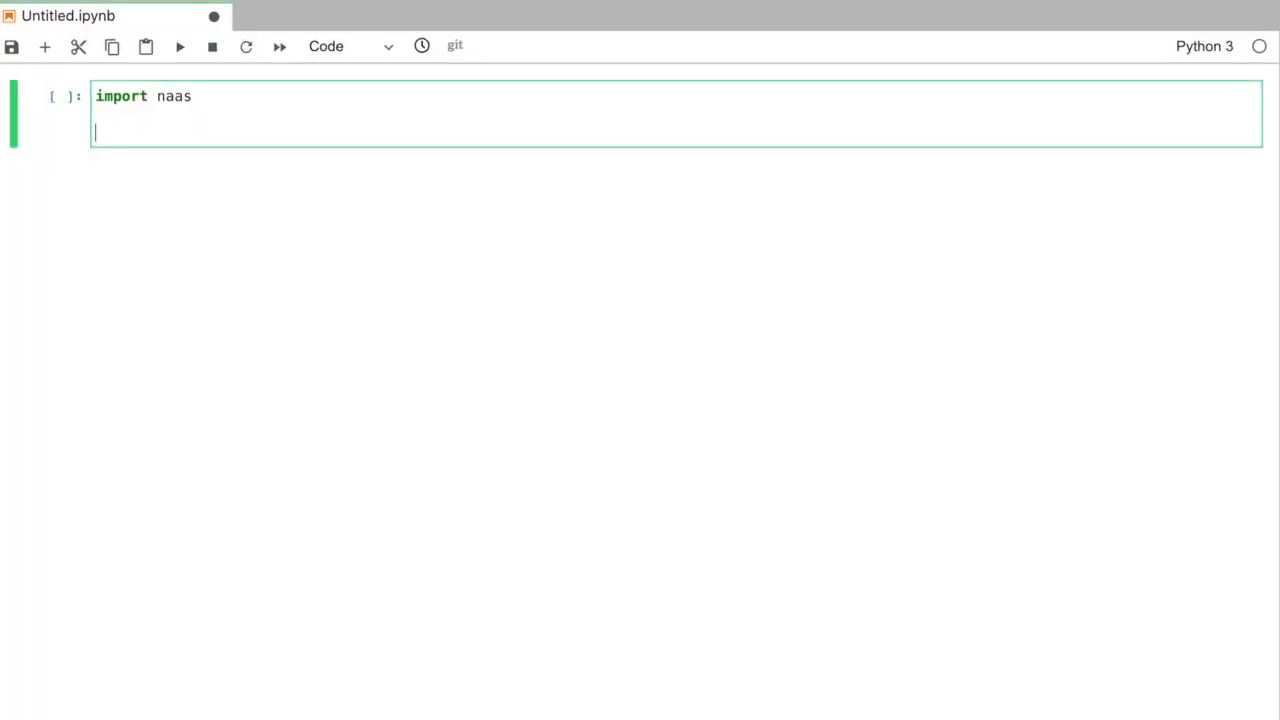
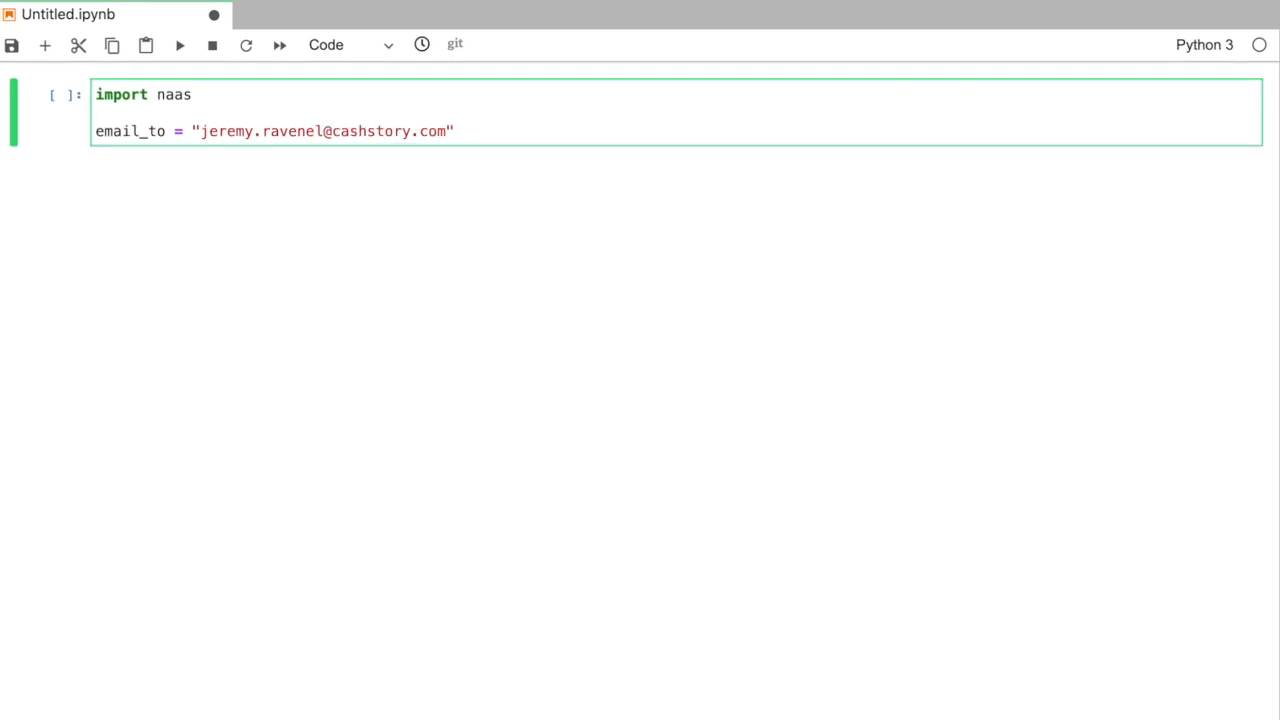
text(subject = "Naas scheduling feature is awesome 🔥")
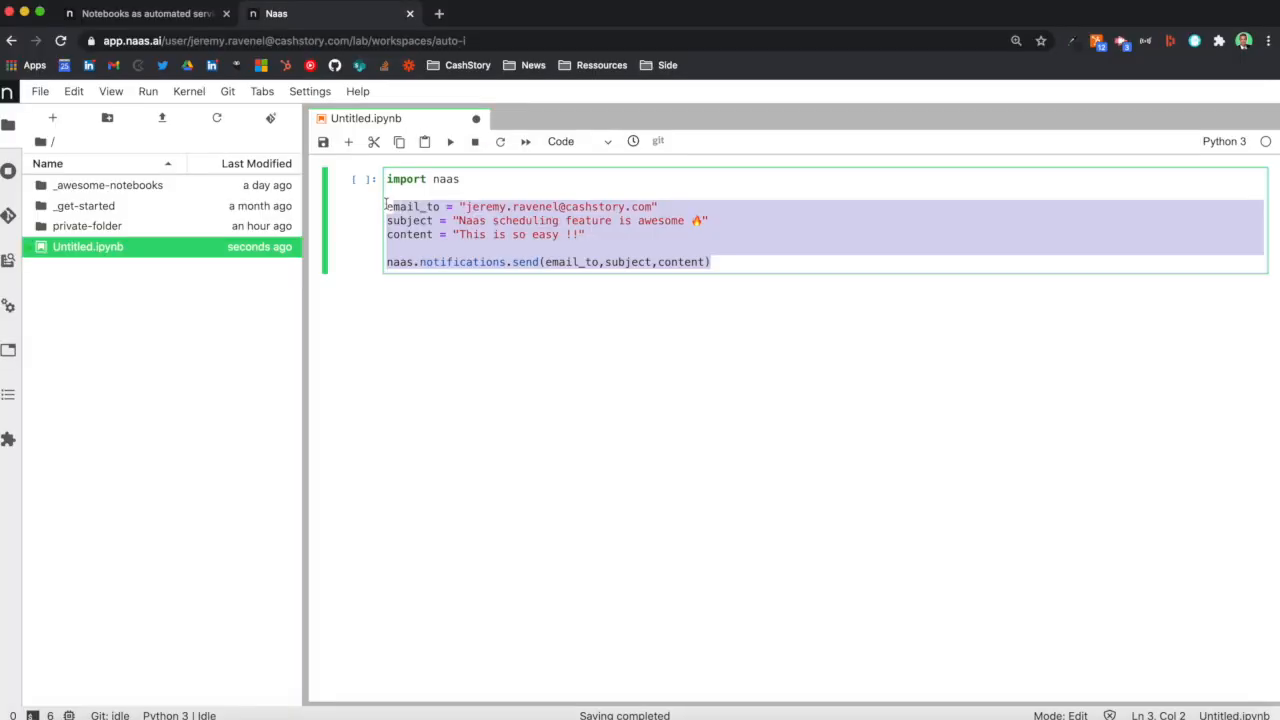
- Run the notification cell and confirm the email arrived in the Gmail inbox
click(448, 140)
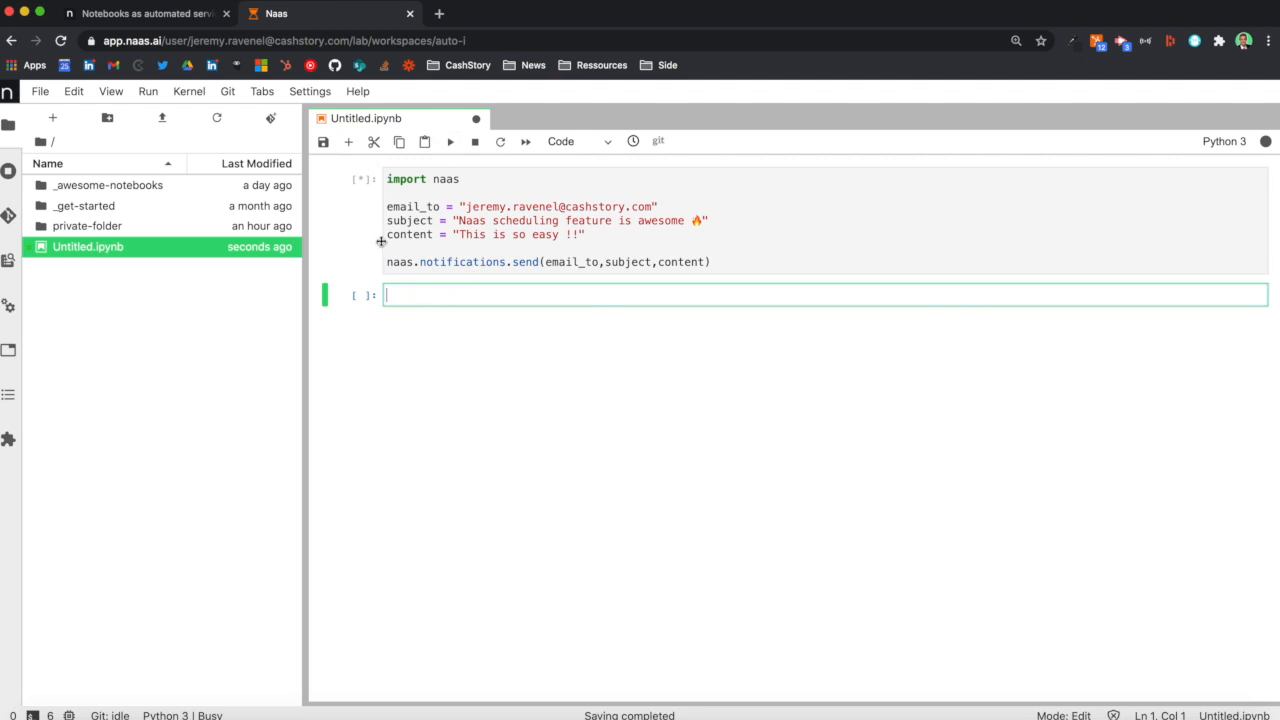
click(512, 12)
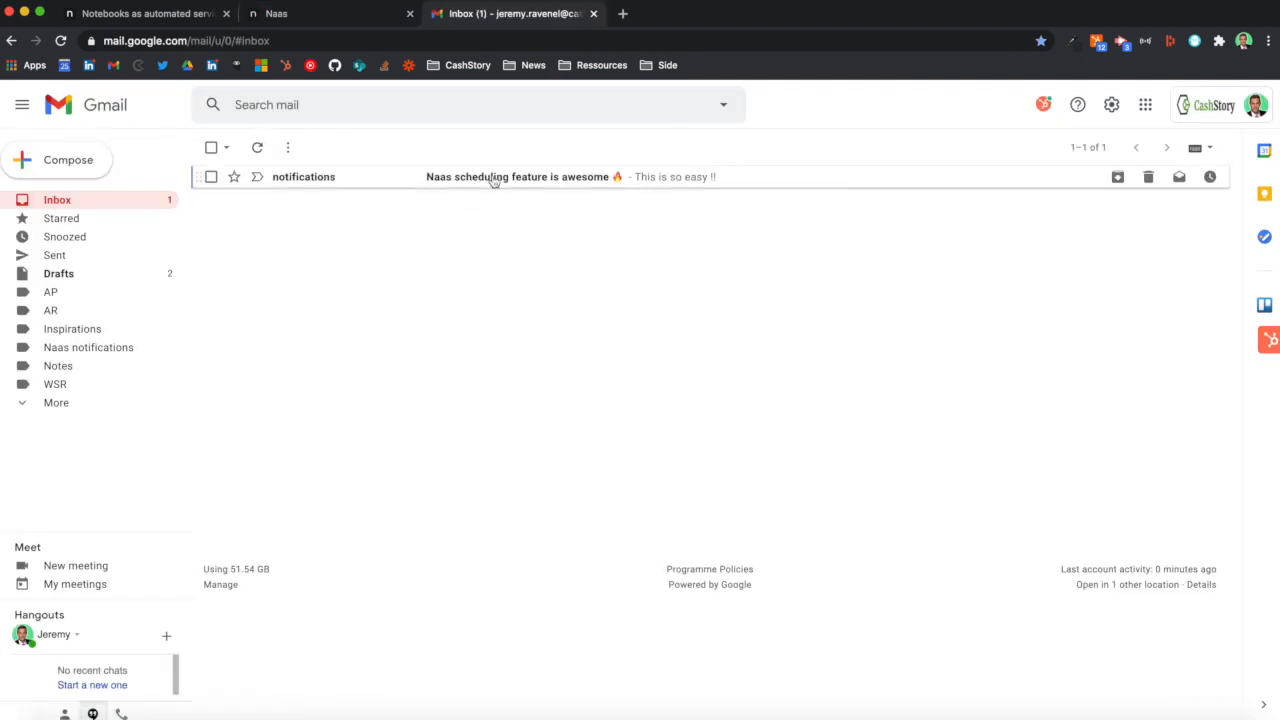
click(516, 176)
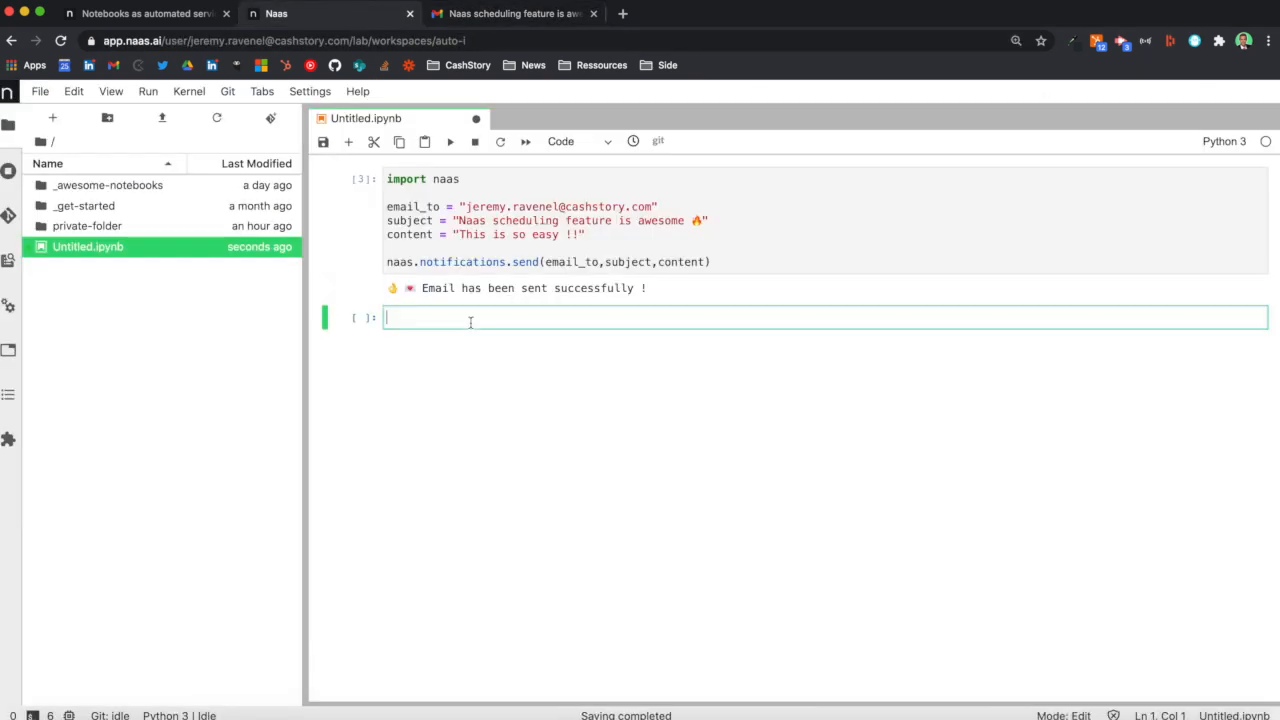
- Write naas.scheduler.add(recurrence="* * * * *") in a new cell and consult crontab.guru
text(naas.sc)
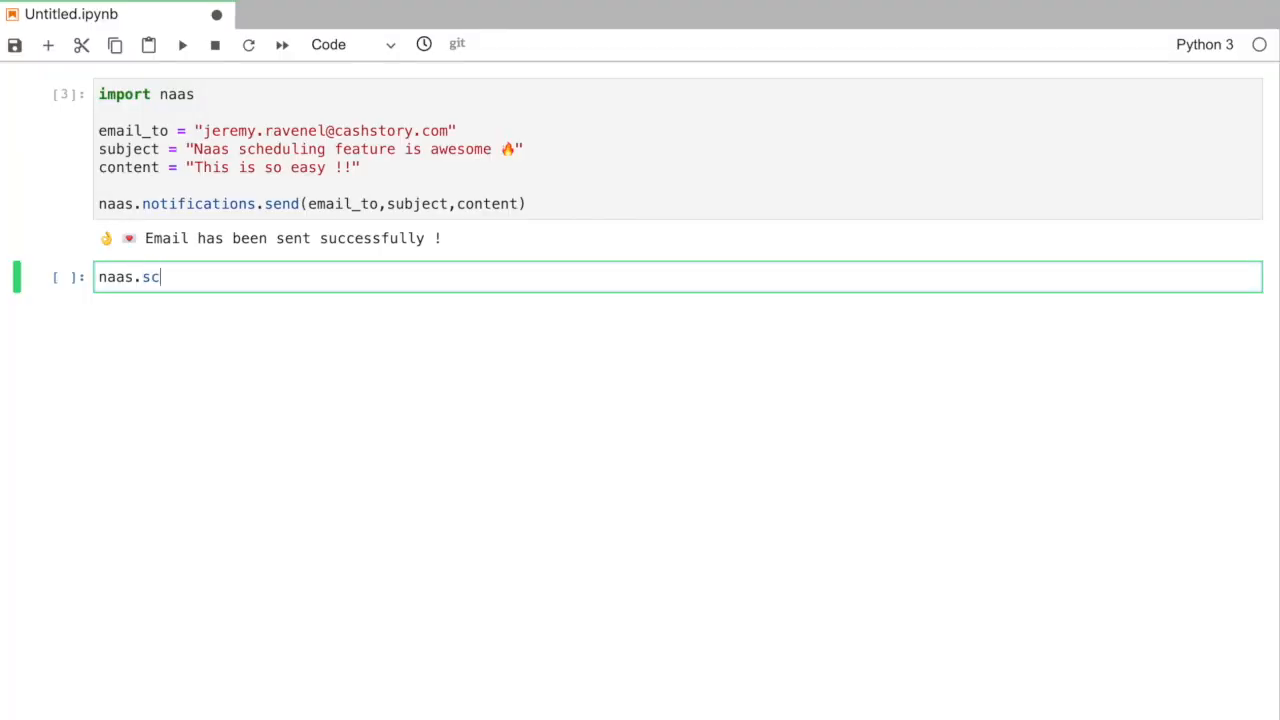
text(heduler)
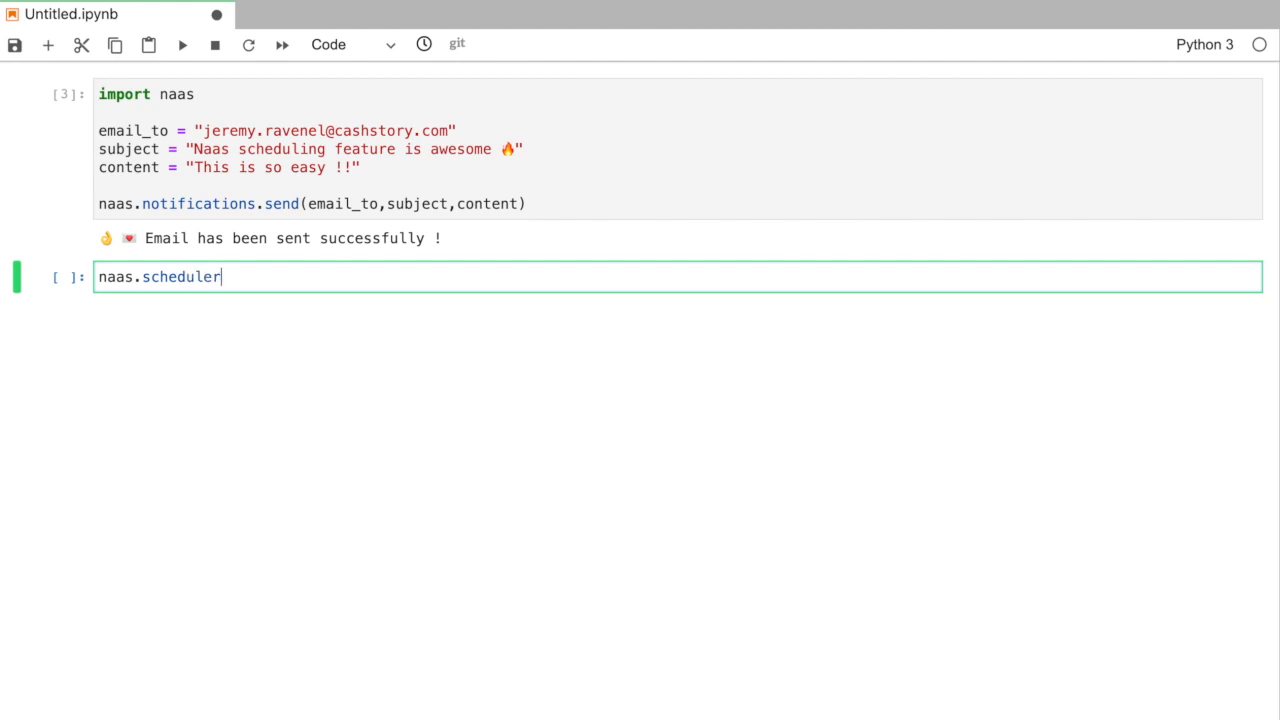
text(.add()
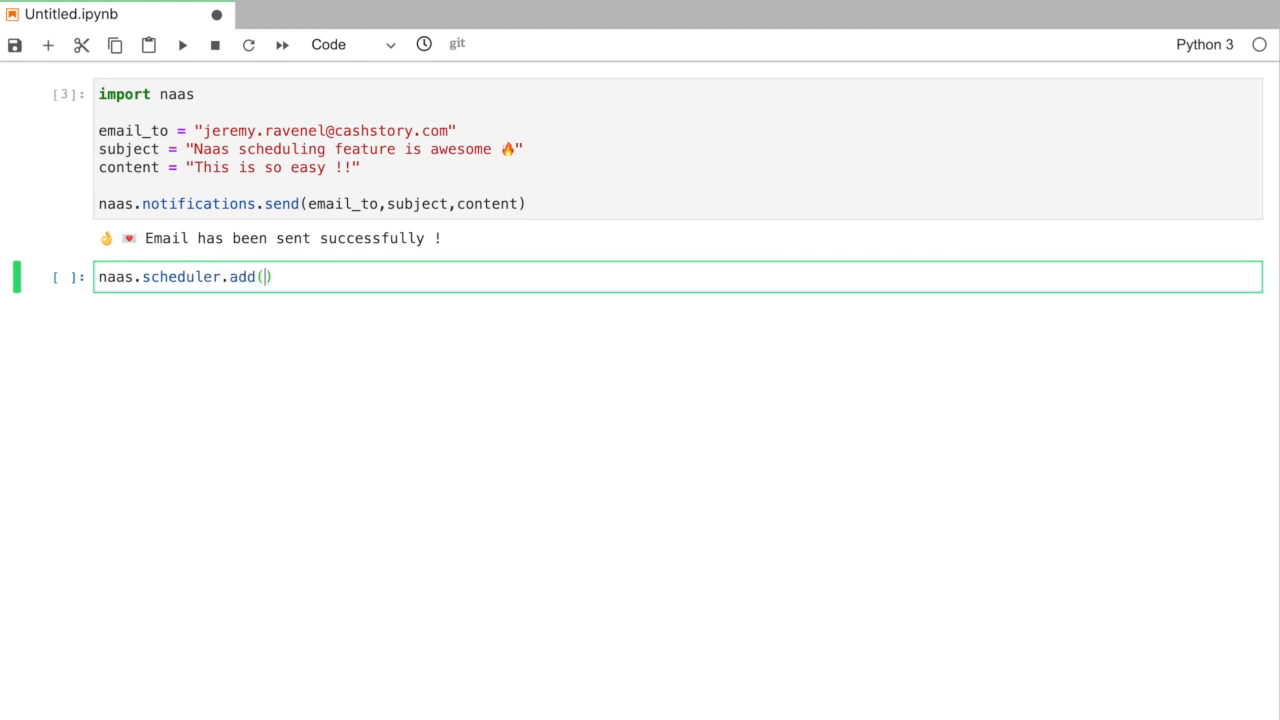
text(recurrence="* * * *)
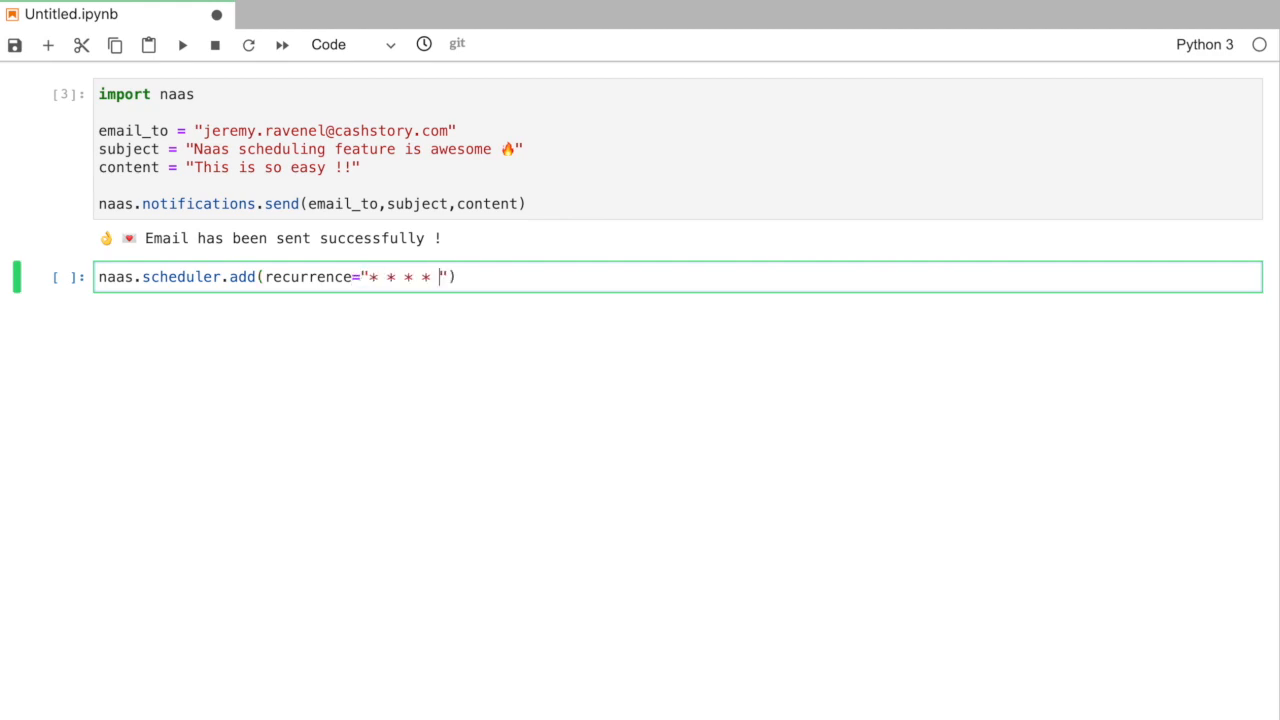
click(696, 12)
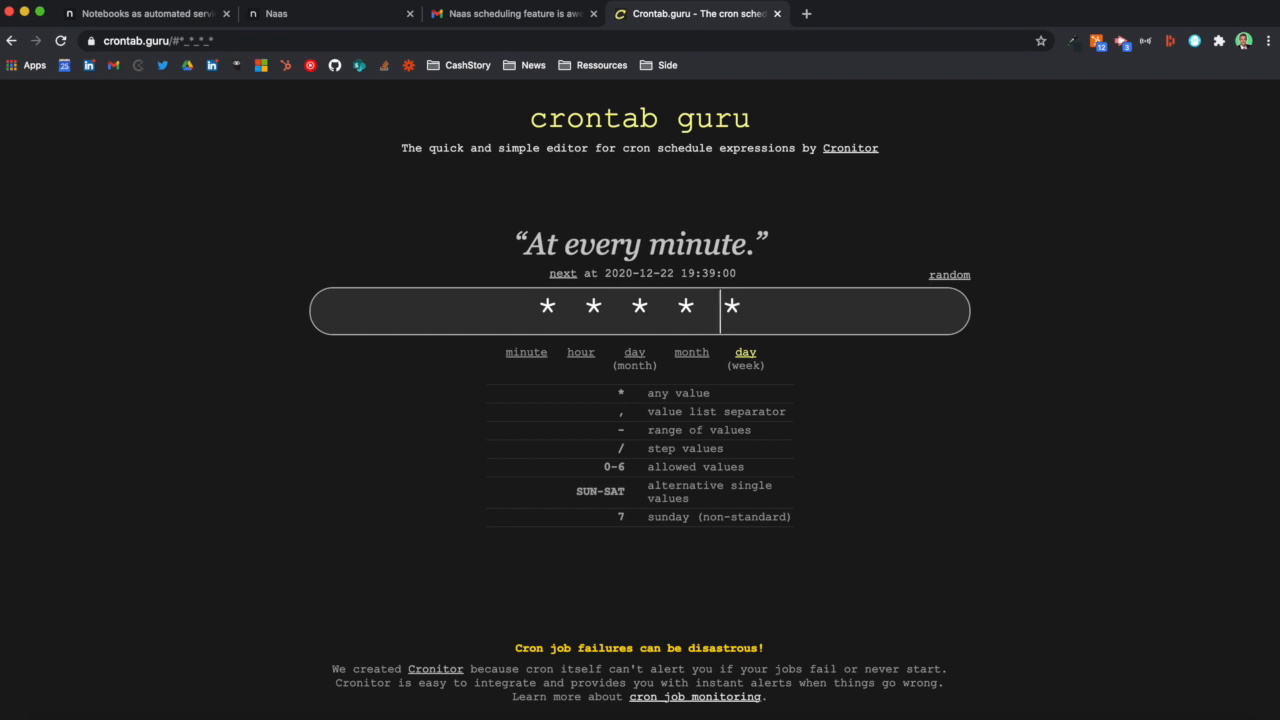
- Confirm * * * * * means "At every minute" and return to the Naas notebook
click(692, 352)
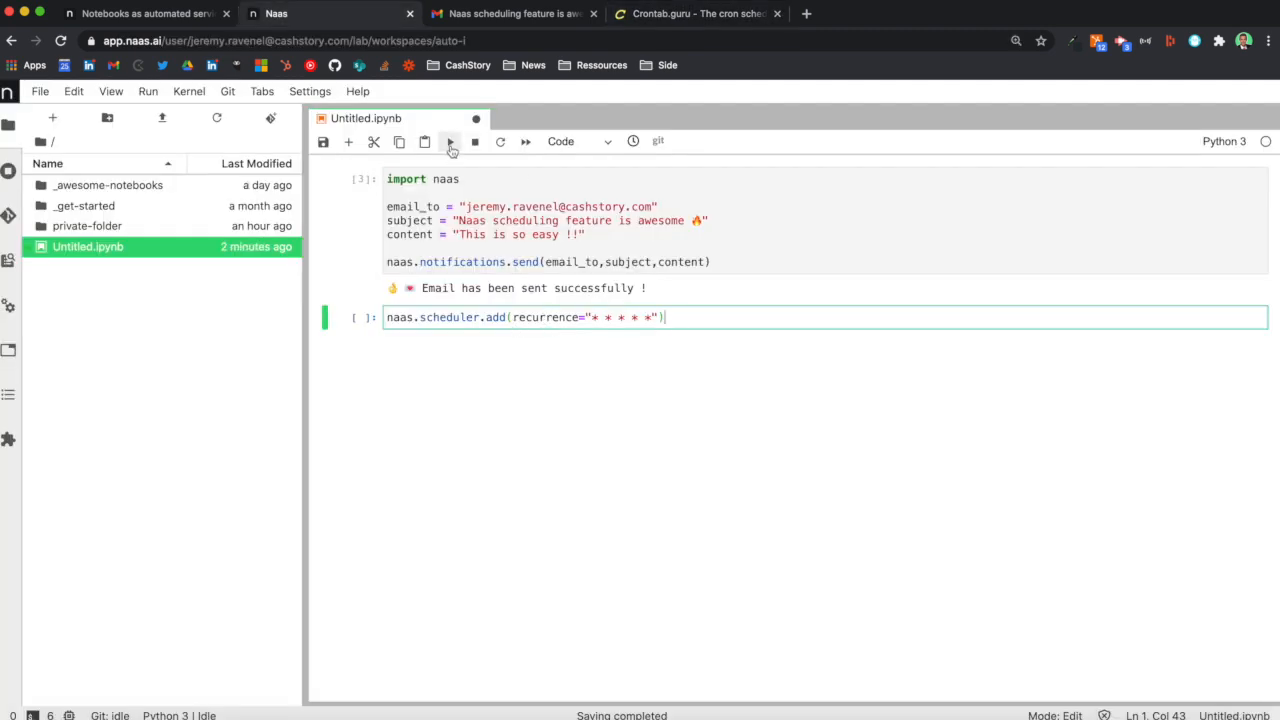
- Run the scheduler cell to push the notebook to production every minute, then check Gmail
click(448, 140)
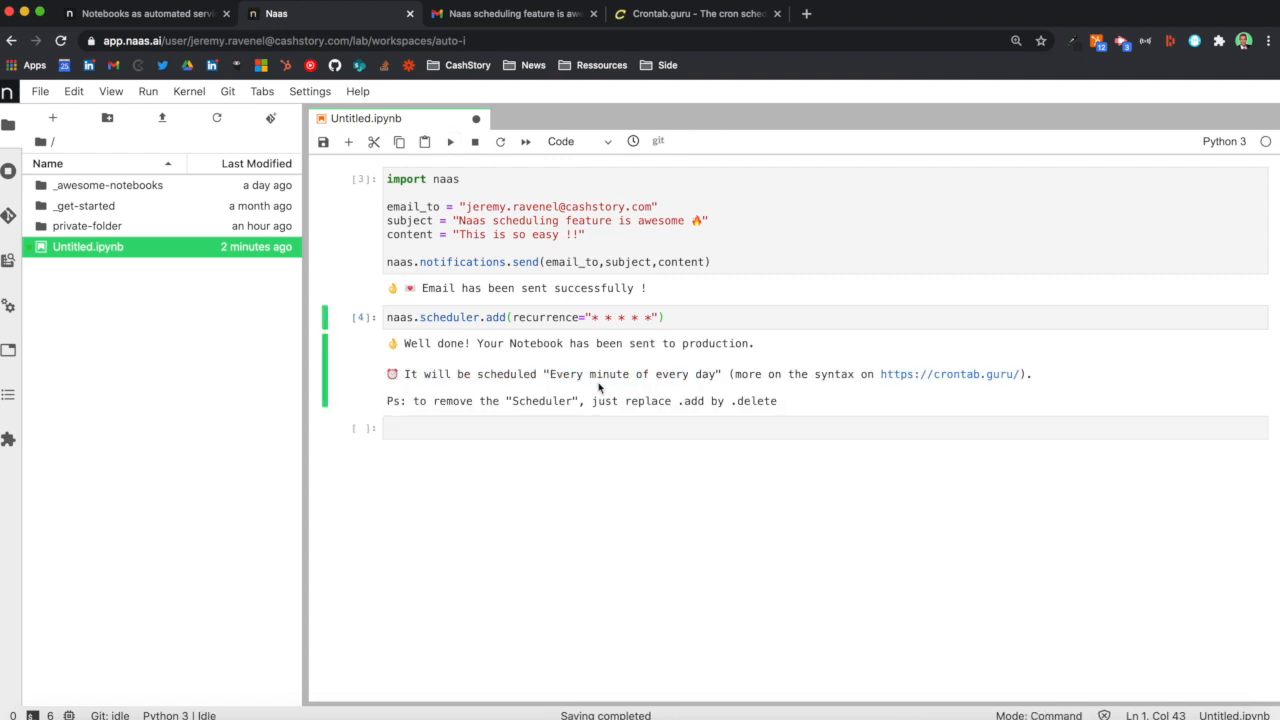
click(512, 12)
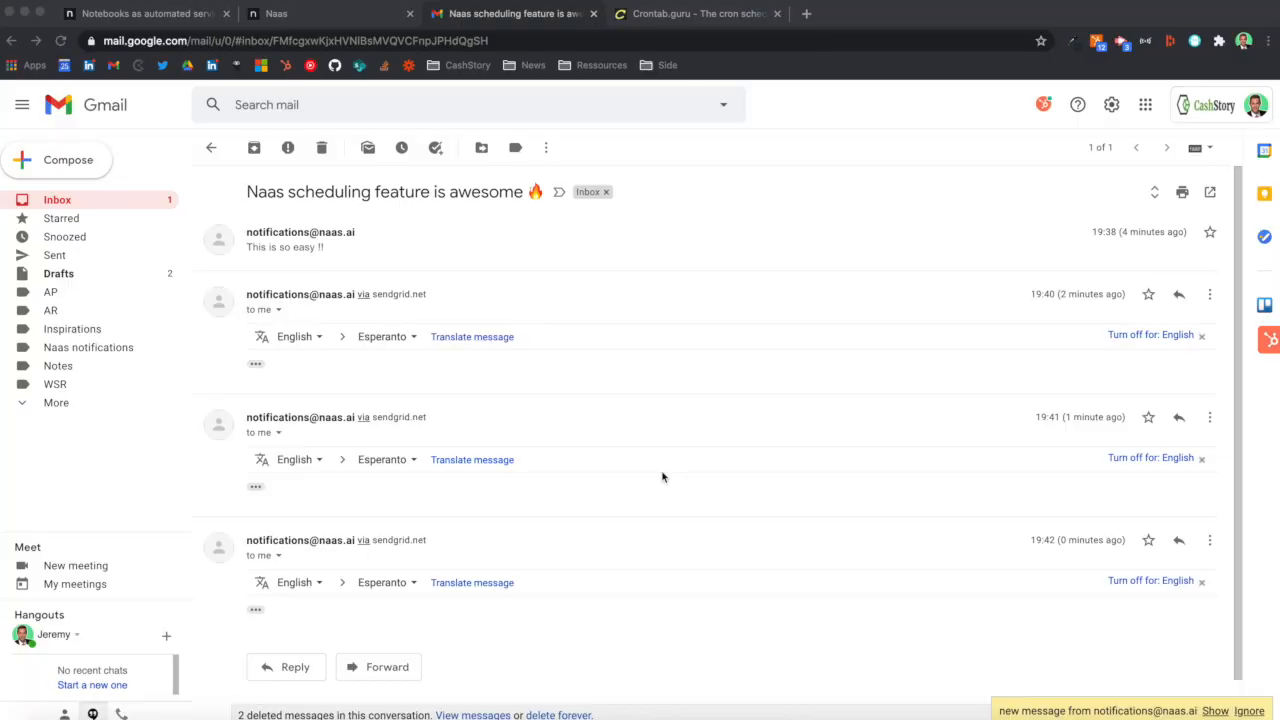
- Review the once-a-minute 'Naas scheduling feature is awesome' email thread and return to the notebook
scroll(up, 3)
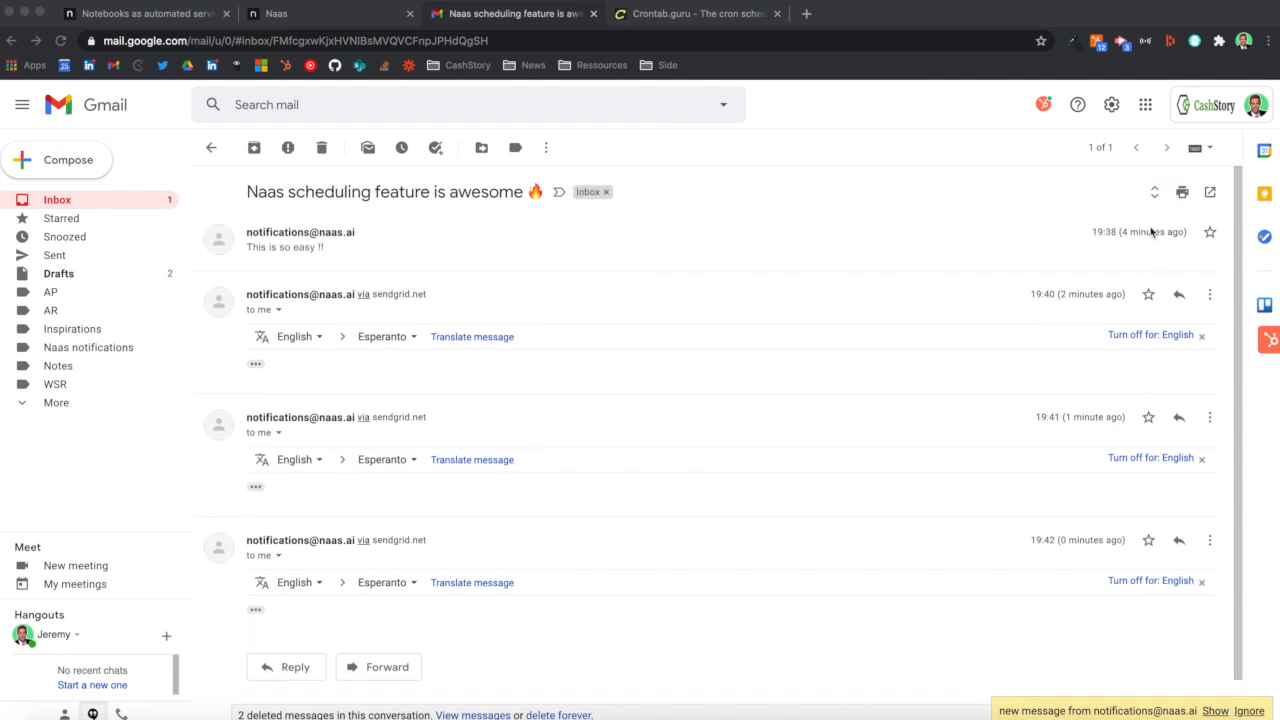
scroll(down, 3)
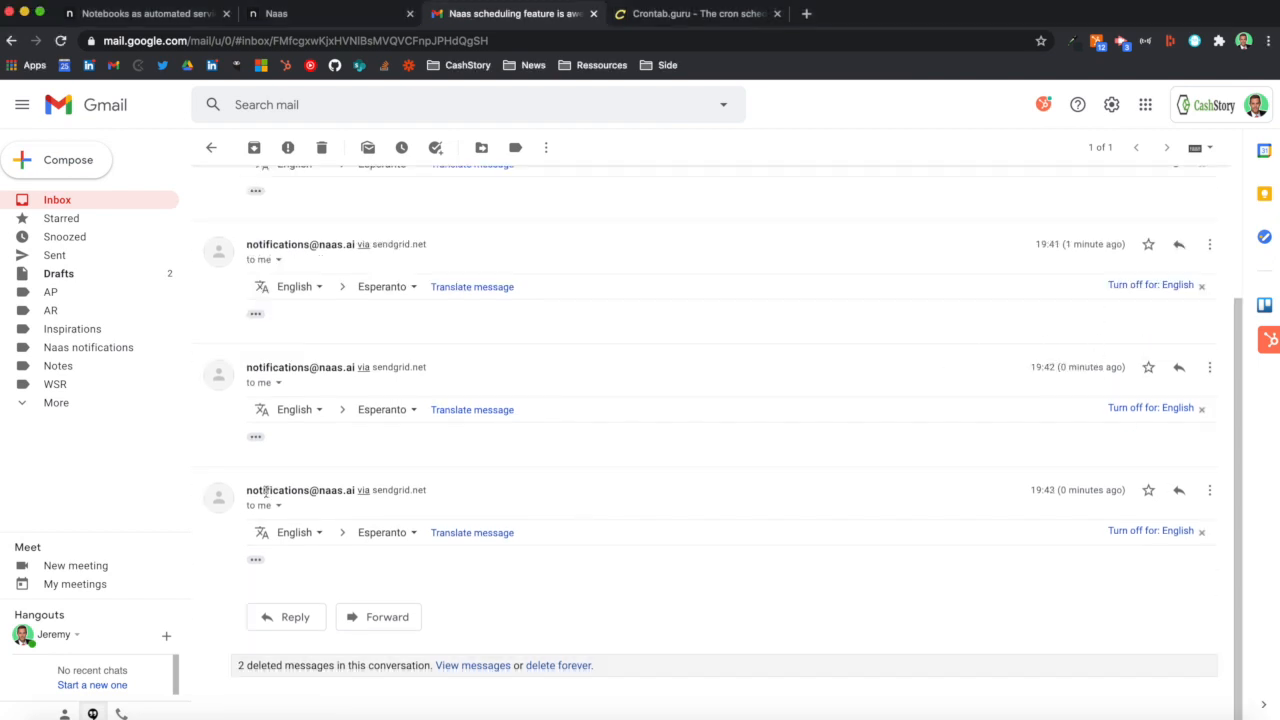
click(256, 560)
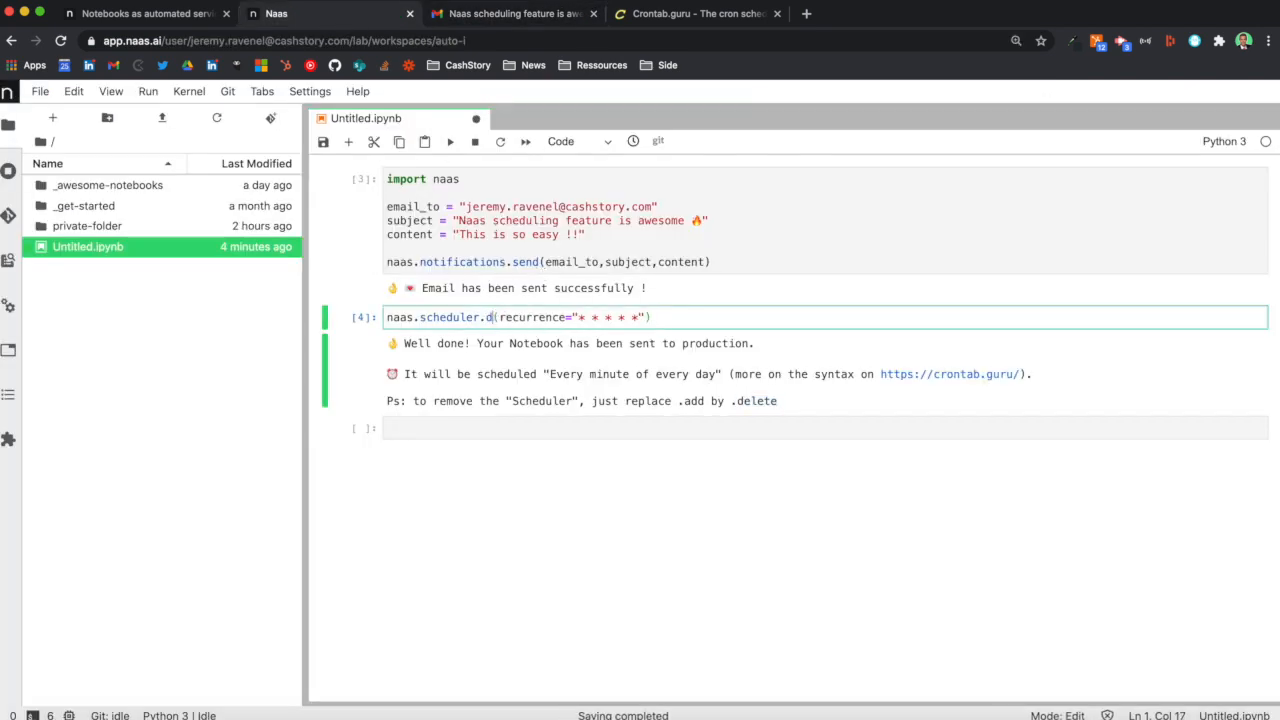
- Change the call to naas.scheduler.delete() and run it to remove the schedule from production
text(elete()
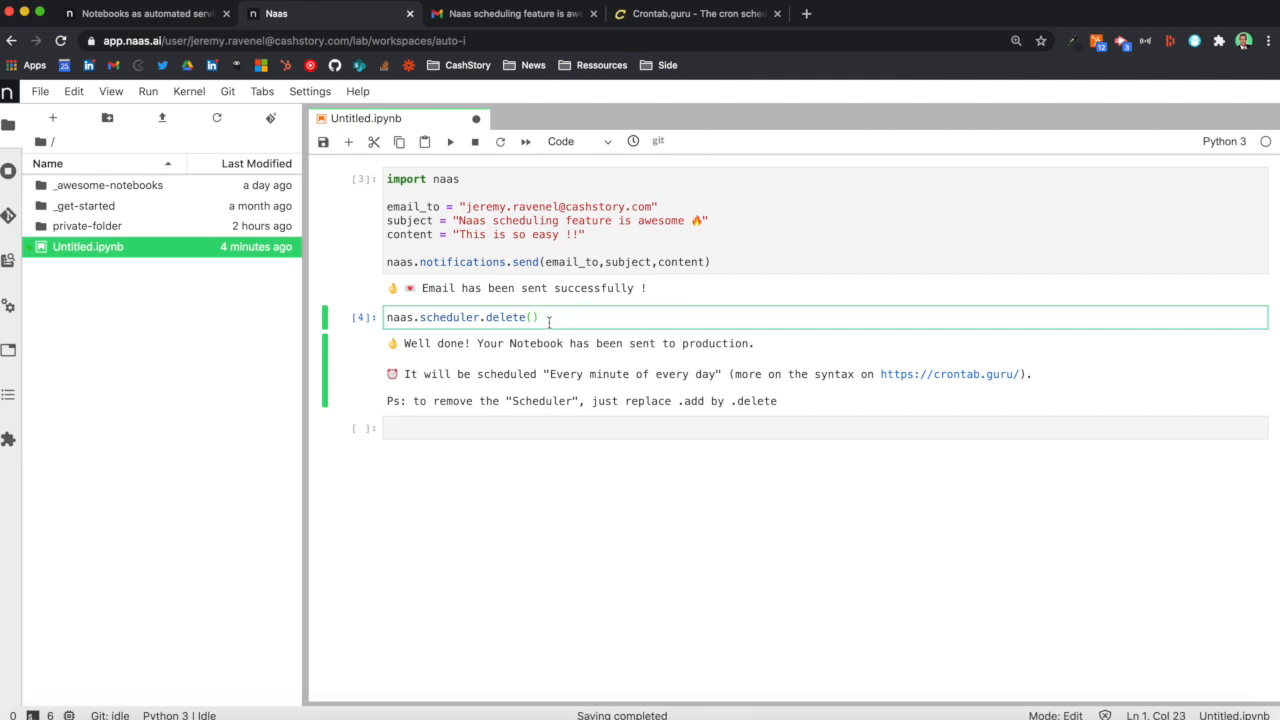
click(448, 140)
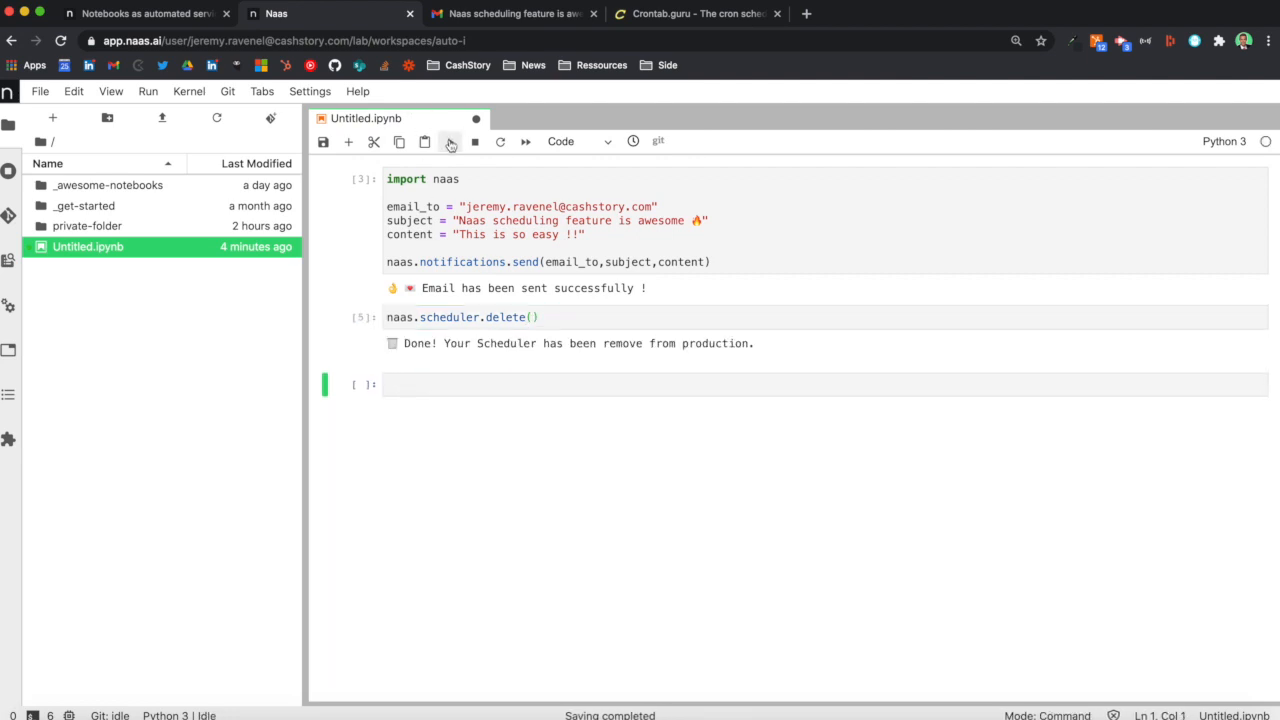